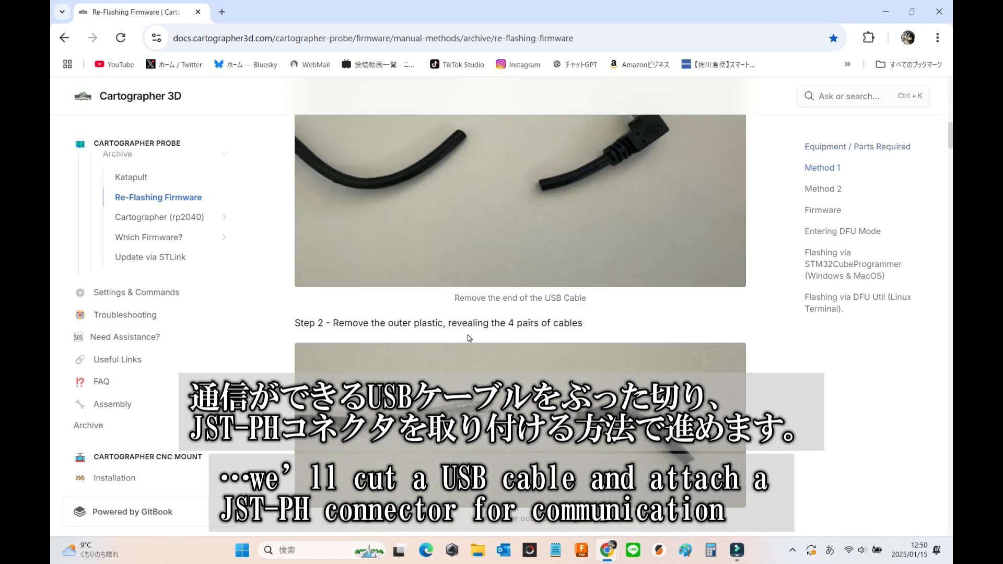
Scroll the Re-Flashing Firmware guide past Method 1 to Method 2's crimping and rehousing steps
scroll(down, 3)
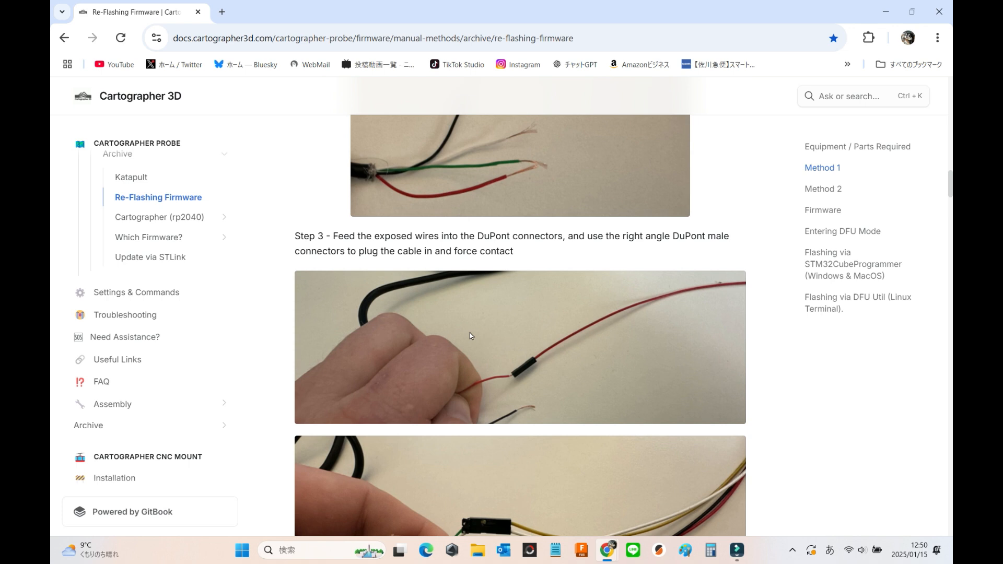
click(823, 188)
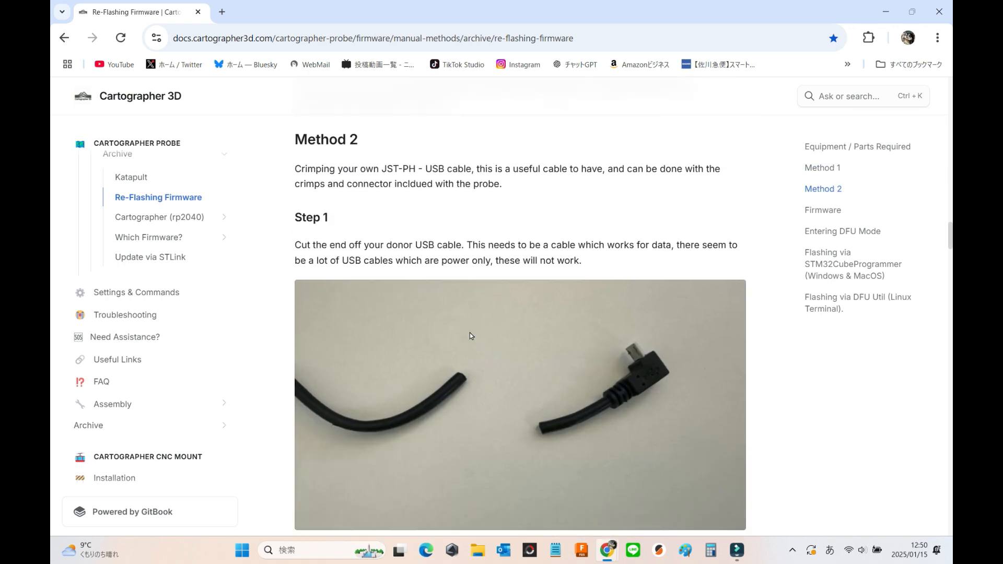
scroll(down, 3)
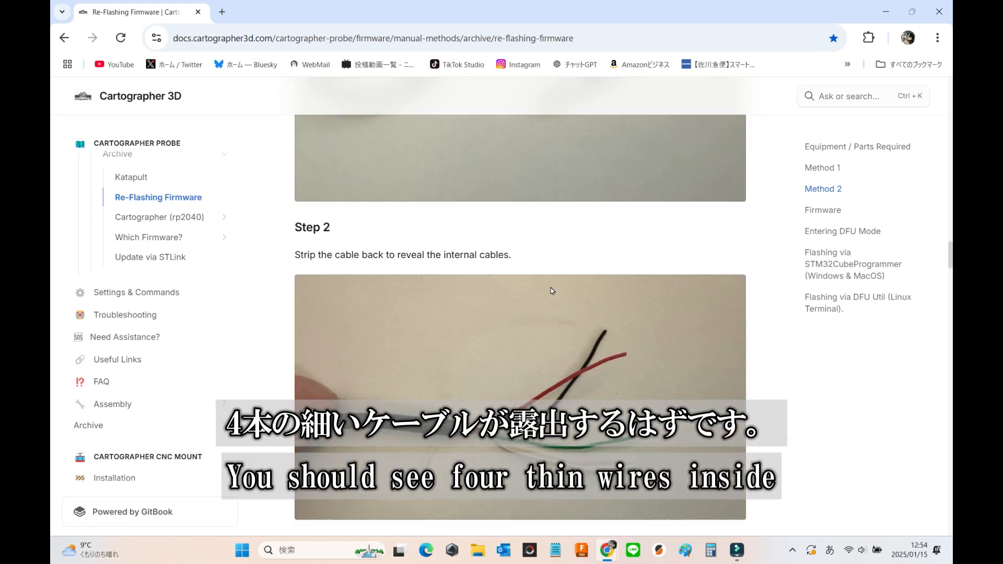
scroll(down, 3)
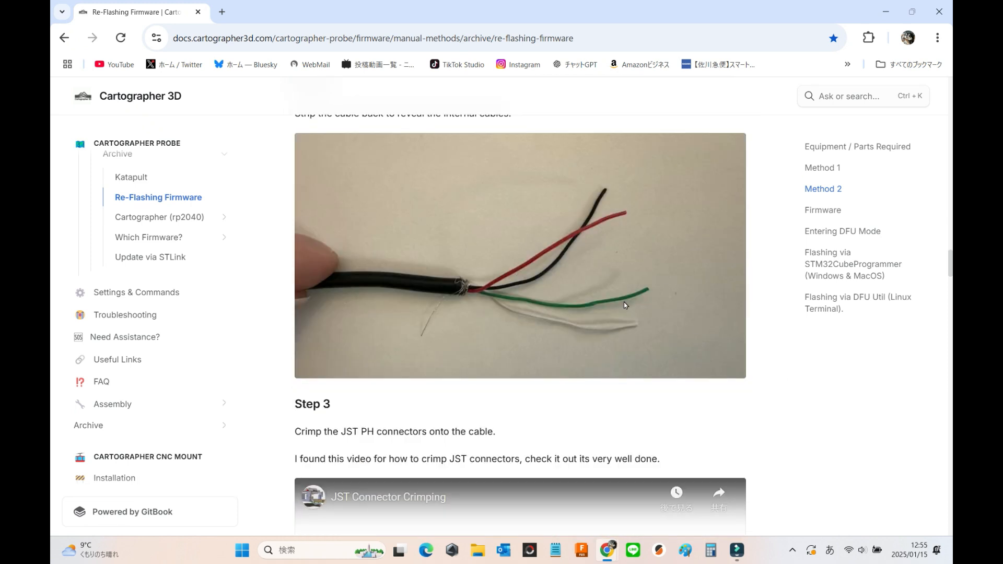
scroll(down, 3)
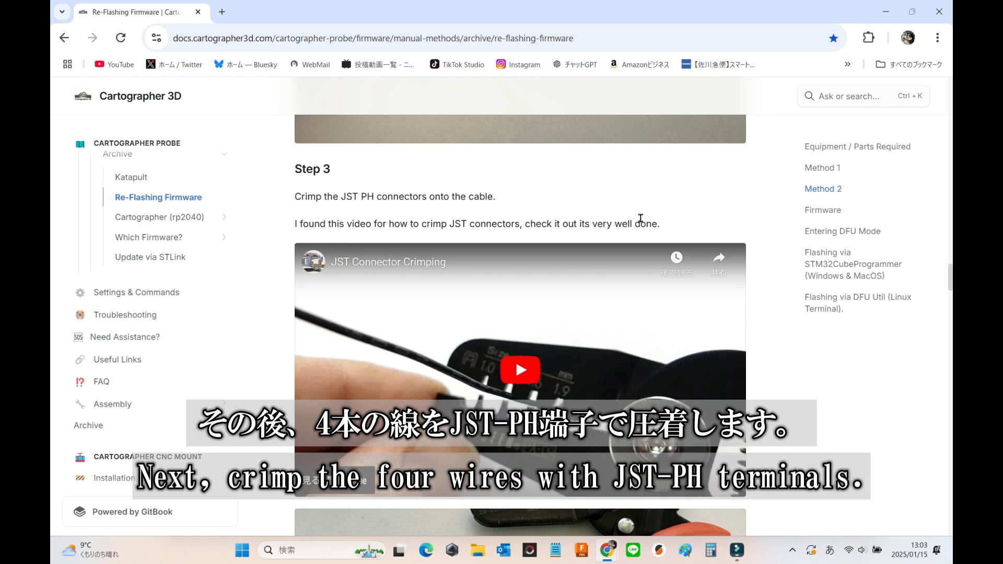
scroll(down, 3)
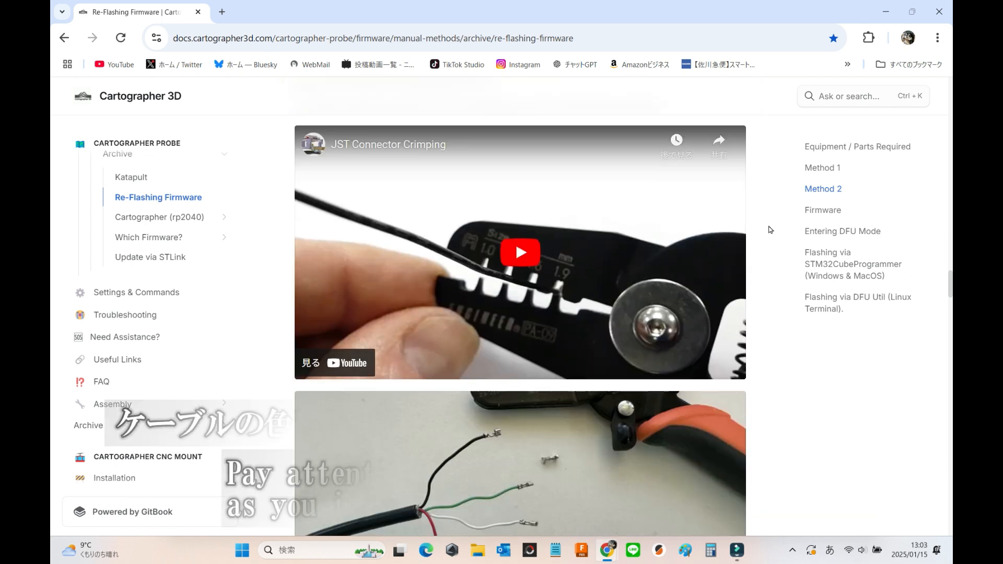
scroll(down, 3)
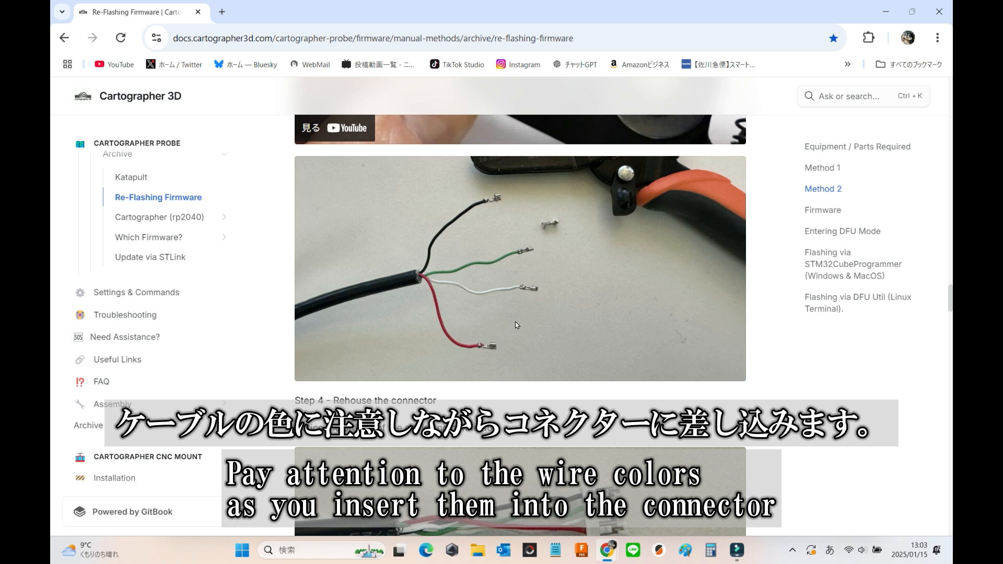
mouse_move(464, 363)
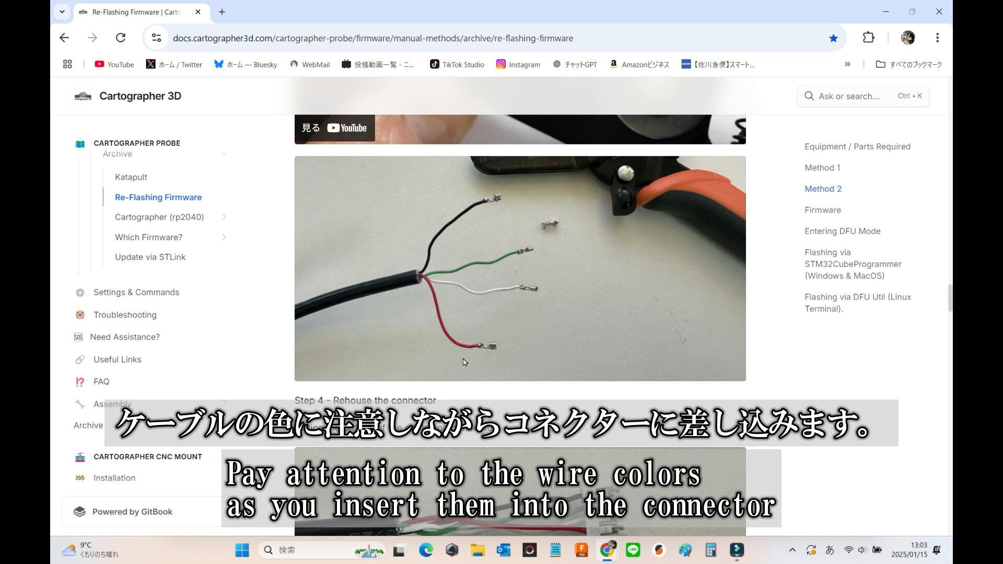
scroll(down, 3)
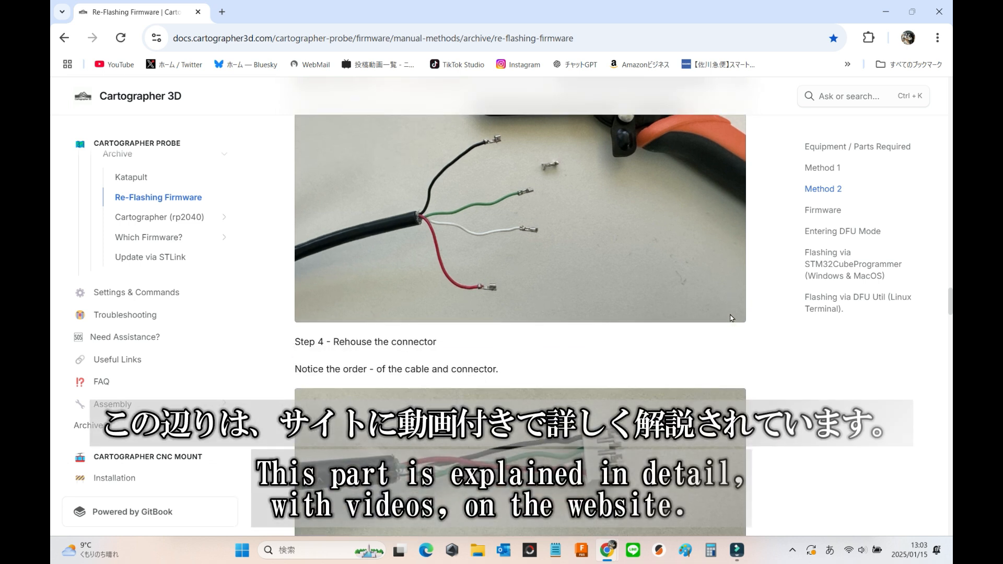
scroll(down, 3)
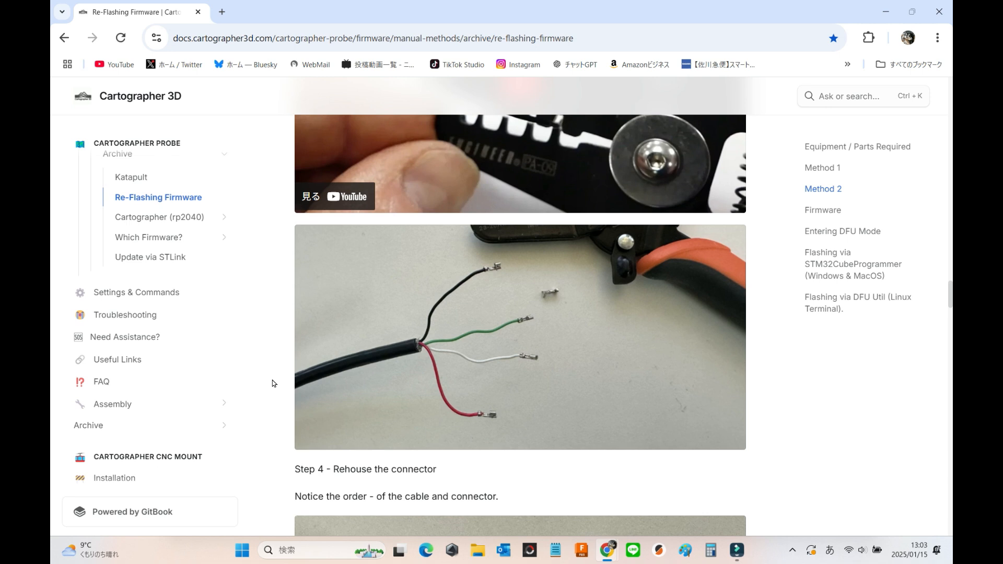
click(221, 12)
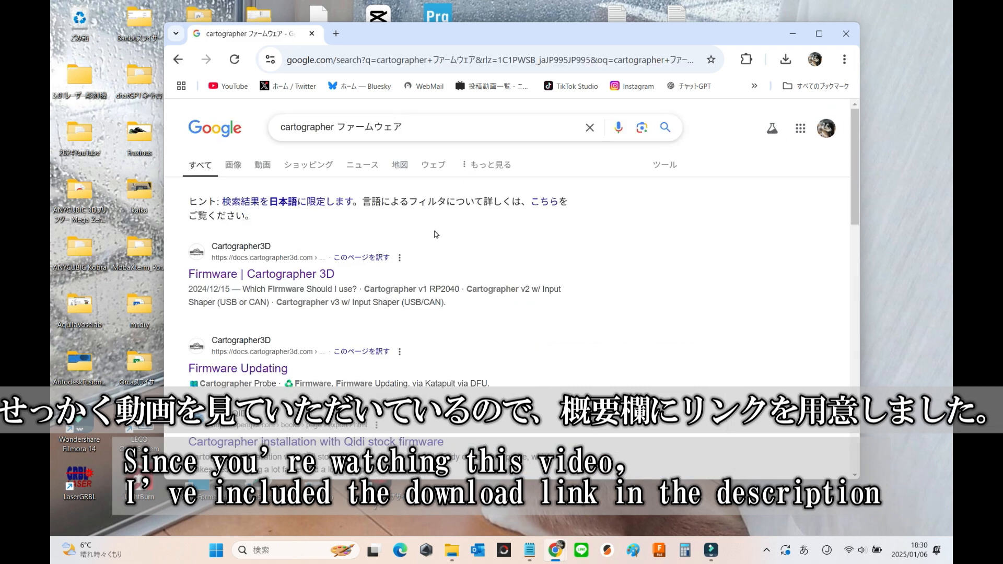
Open the 'Firmware | Cartographer 3D' result and scroll to its firmware links
click(260, 274)
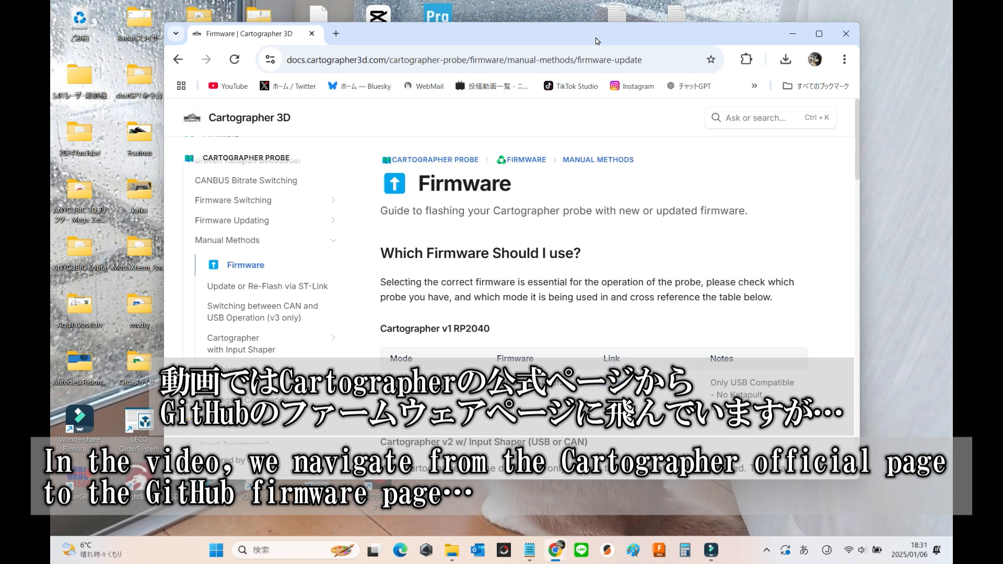
scroll(down, 3)
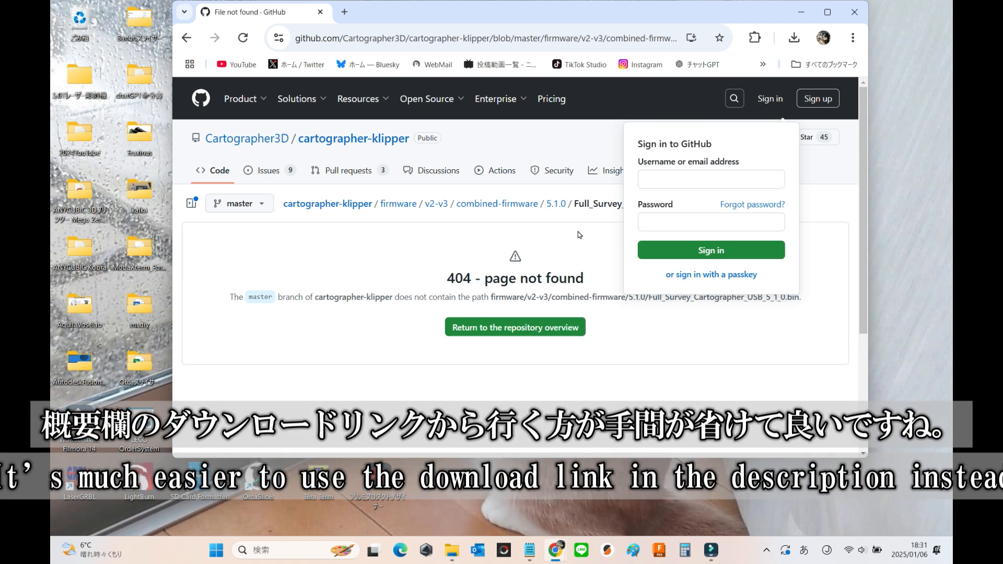
Return to the cartographer-klipper repository and browse firmware > combined-firmware > 5.0.0
click(555, 231)
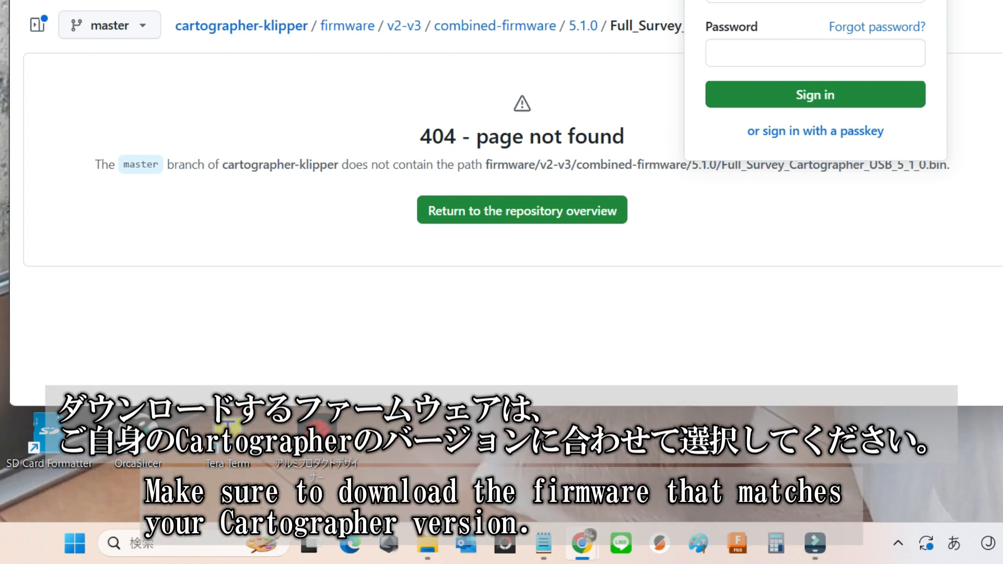
click(521, 210)
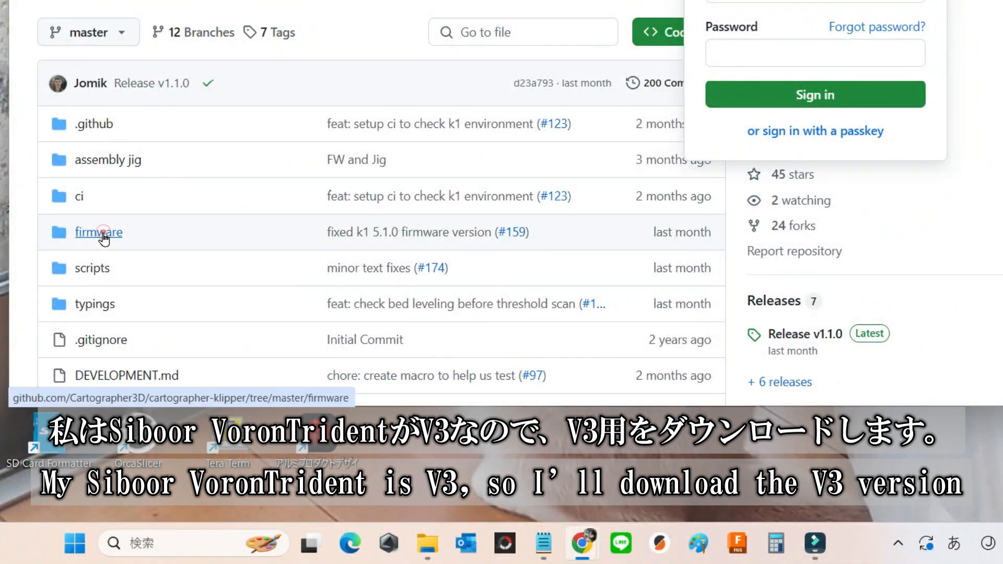
click(97, 232)
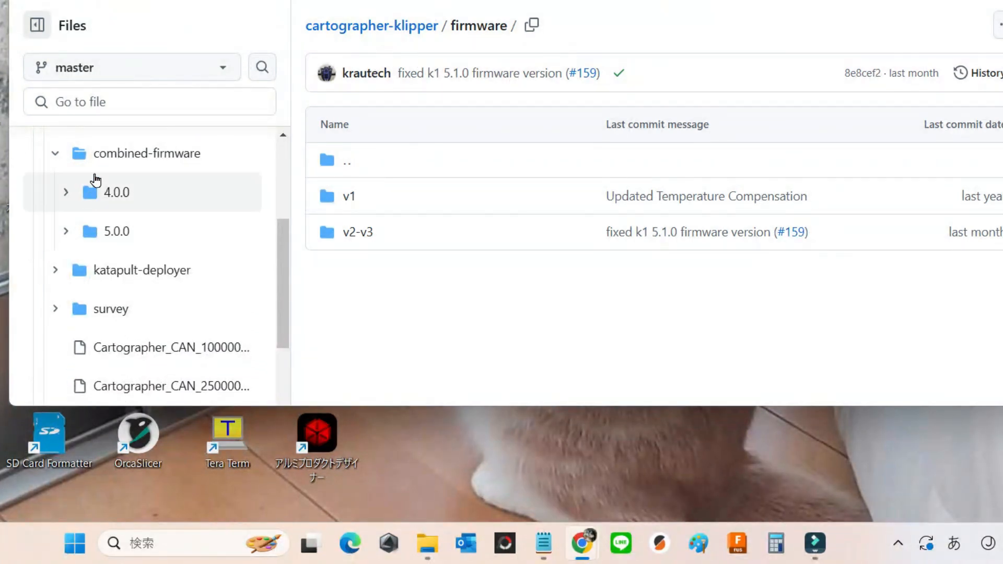
mouse_move(143, 165)
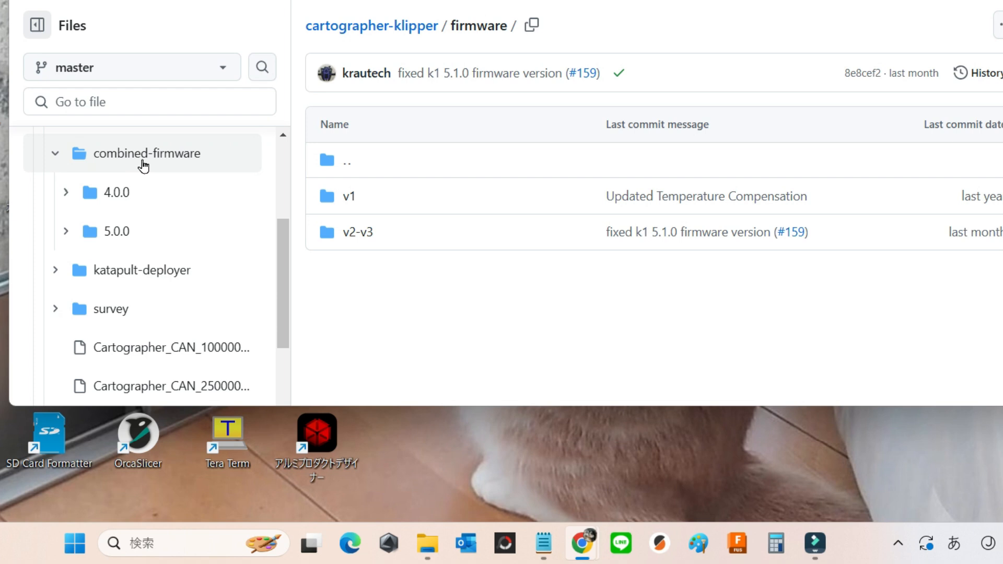
click(115, 231)
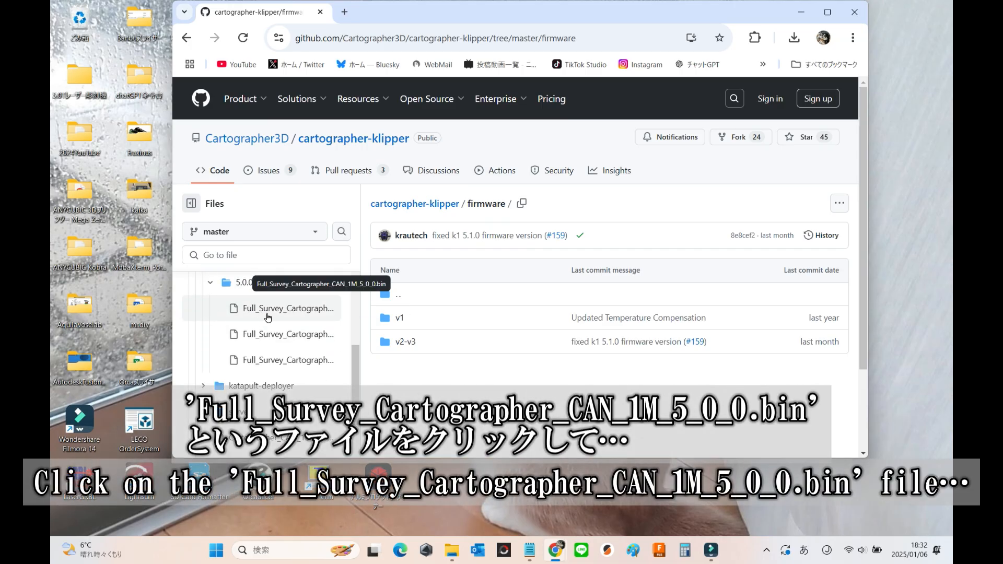
mouse_move(279, 347)
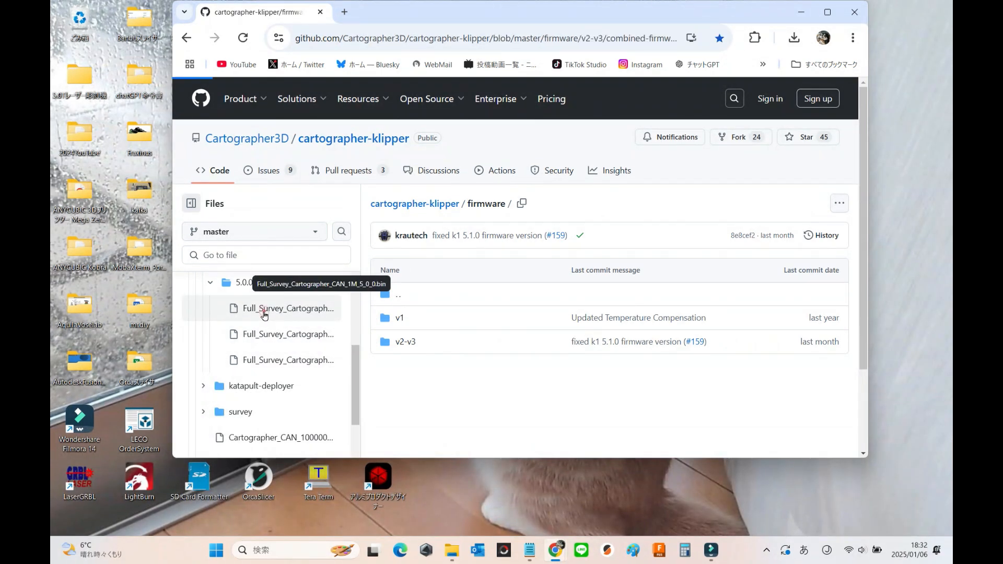
Download the raw Full_Survey_Cartographer_CAN_1M_5_0_0.bin file
click(288, 308)
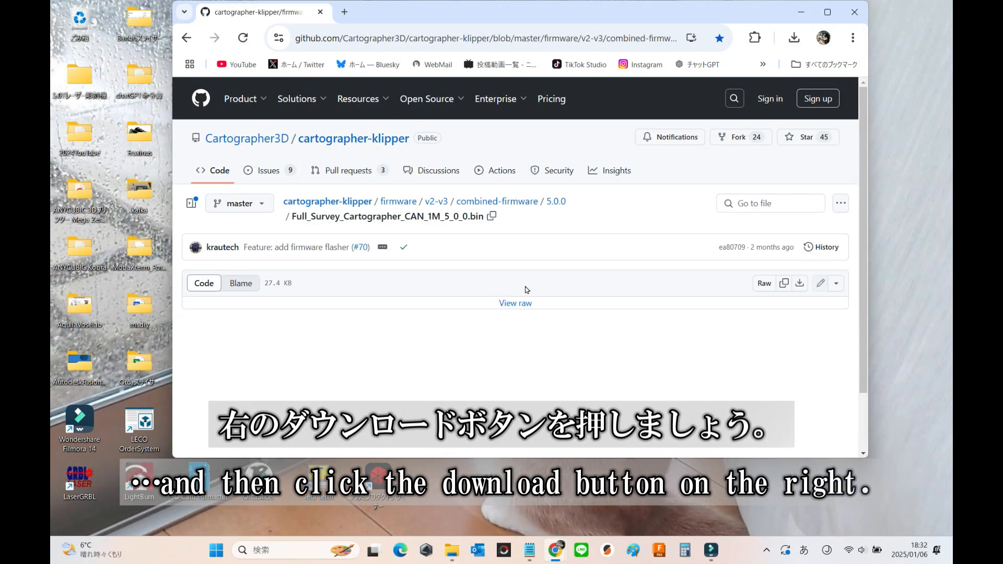
mouse_move(798, 282)
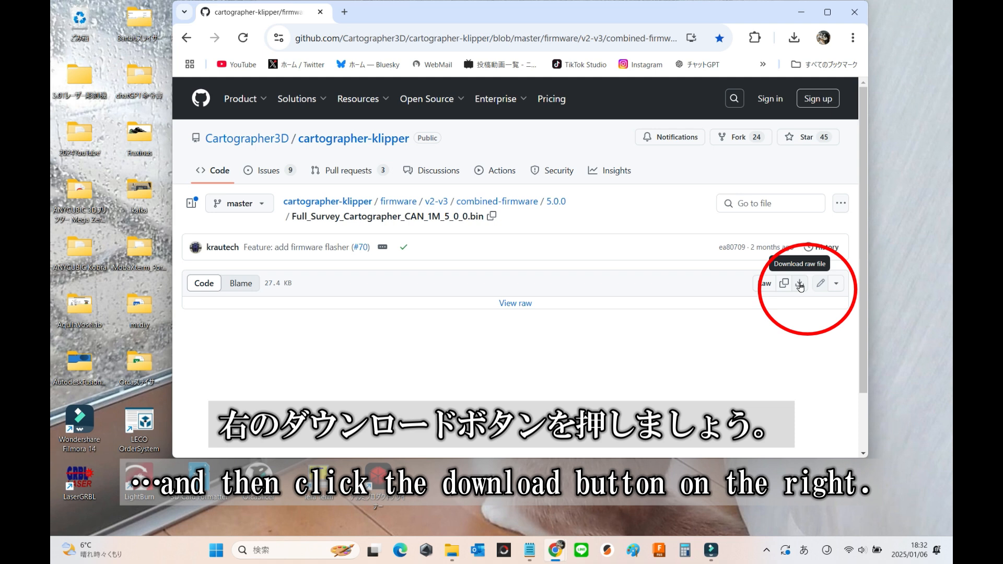
click(799, 283)
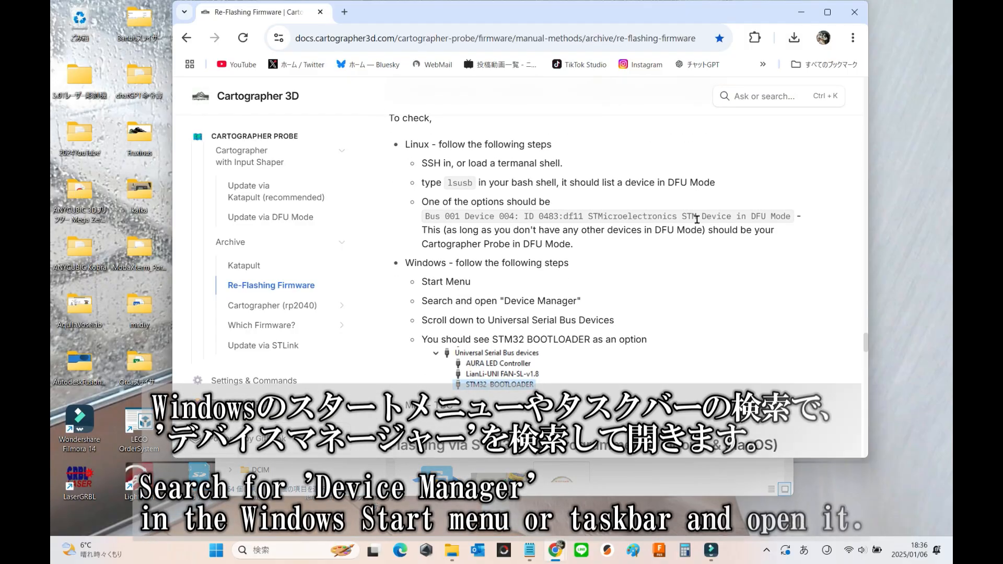
mouse_move(536, 333)
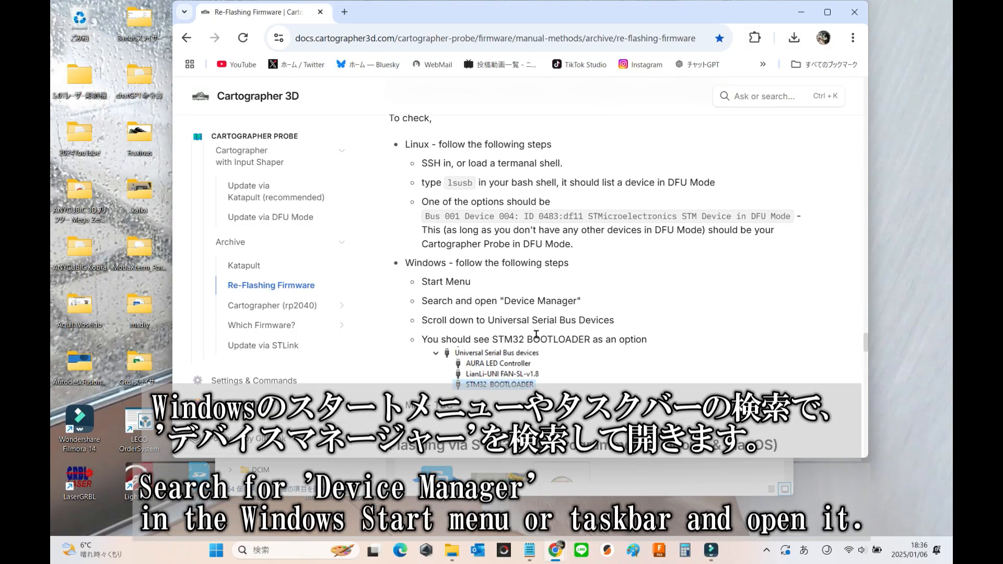
mouse_move(627, 288)
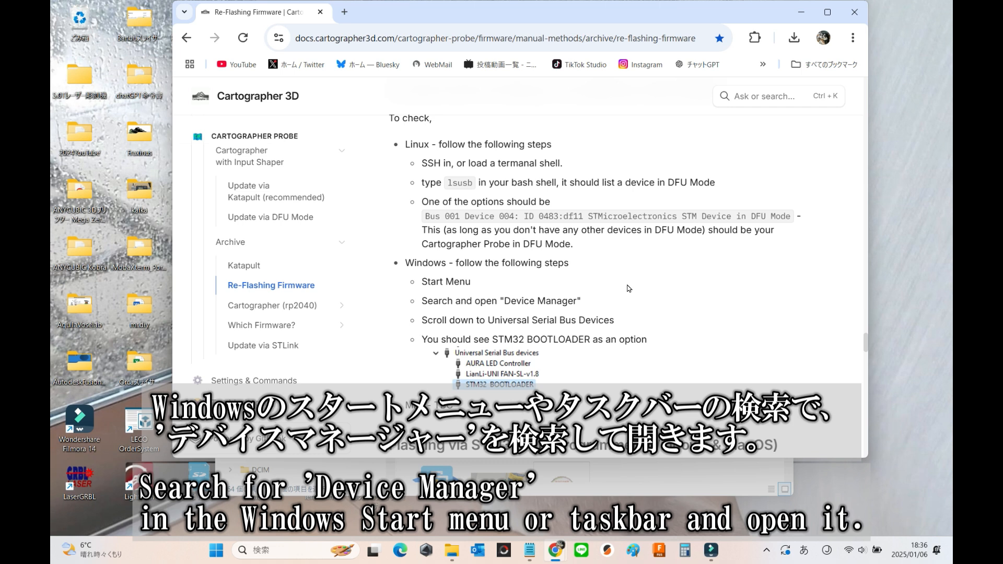
Highlight 'Device Manager' in the guide's Windows DFU-check section
double_click(540, 300)
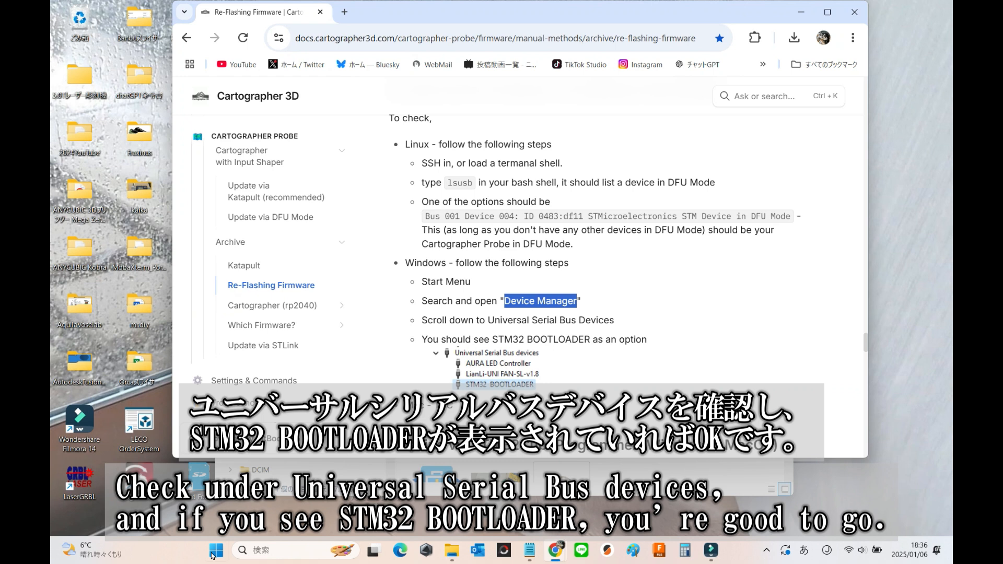
Launch デバイス マネージャー (Device Manager) from the Start menu
click(216, 550)
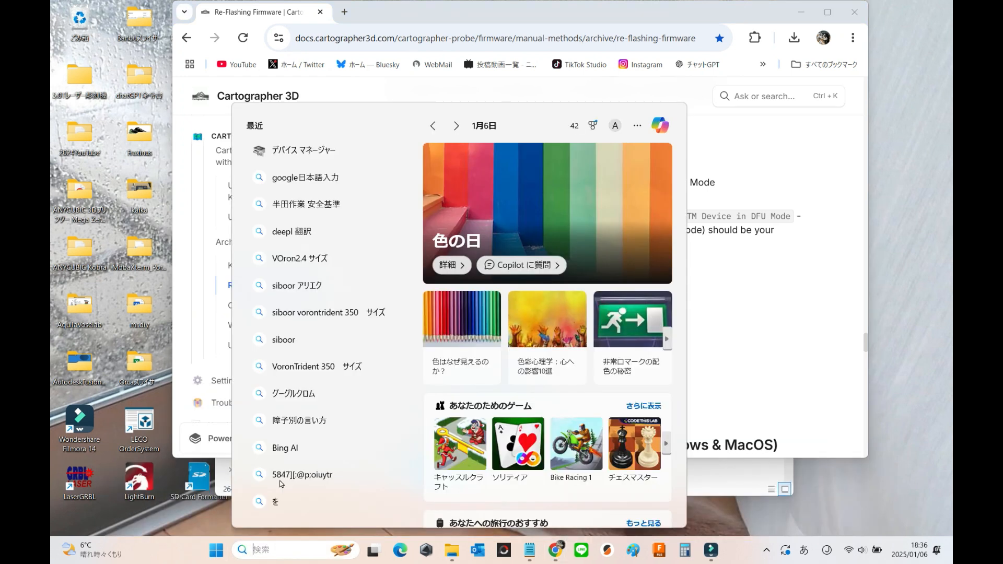
mouse_move(304, 150)
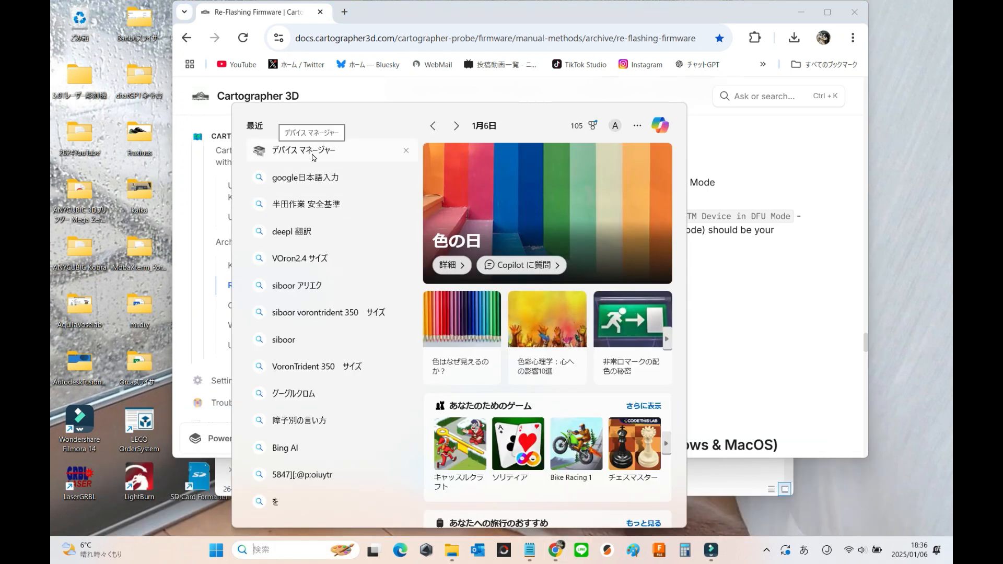
click(303, 150)
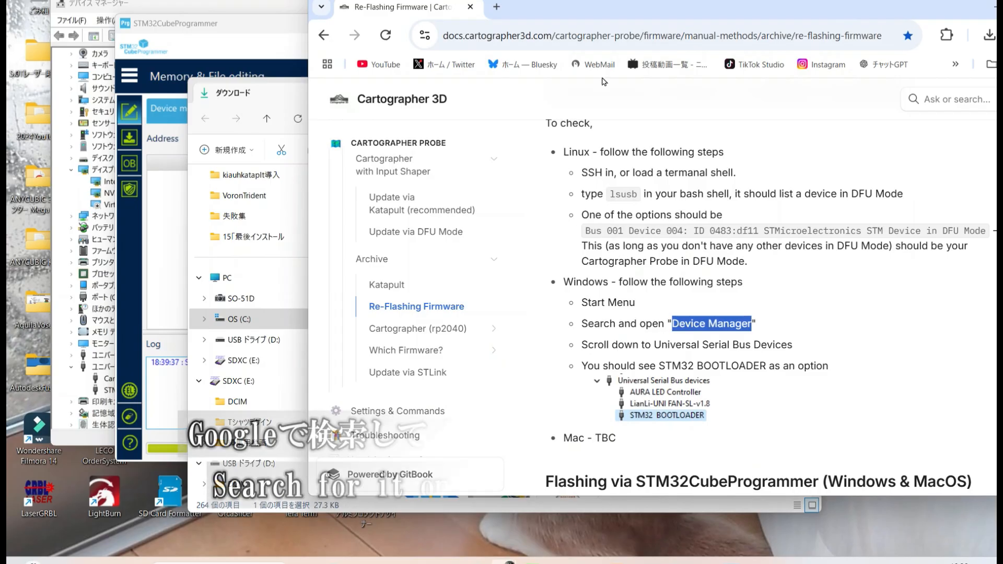
Search 'STM32CubeProgrammer' in a new tab and open the stmcu.jp product page
click(496, 7)
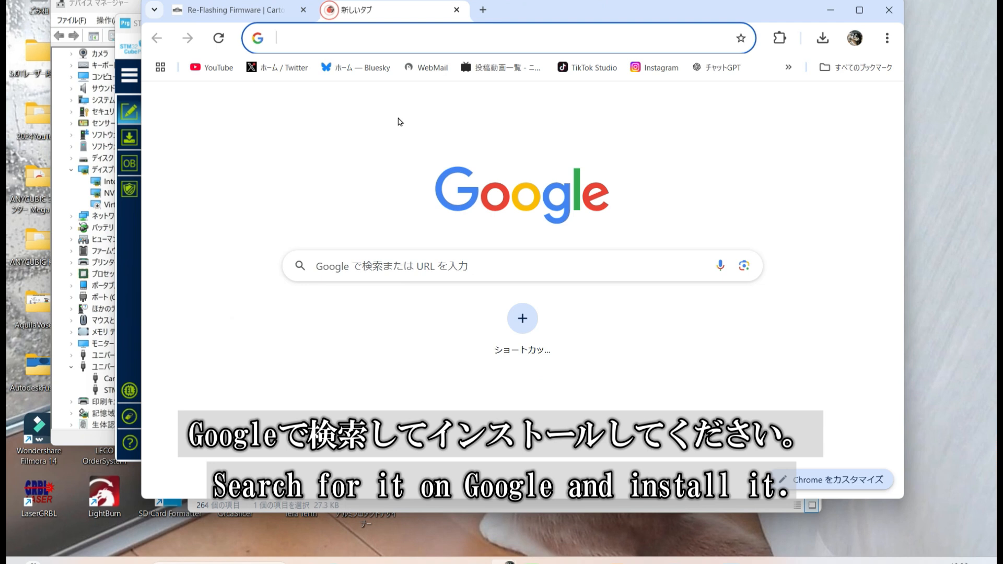
text(STM32CubeProgrammer&rlz=1C1PWSB_jaJP995JP995&oq=STM32CubeProgra...)
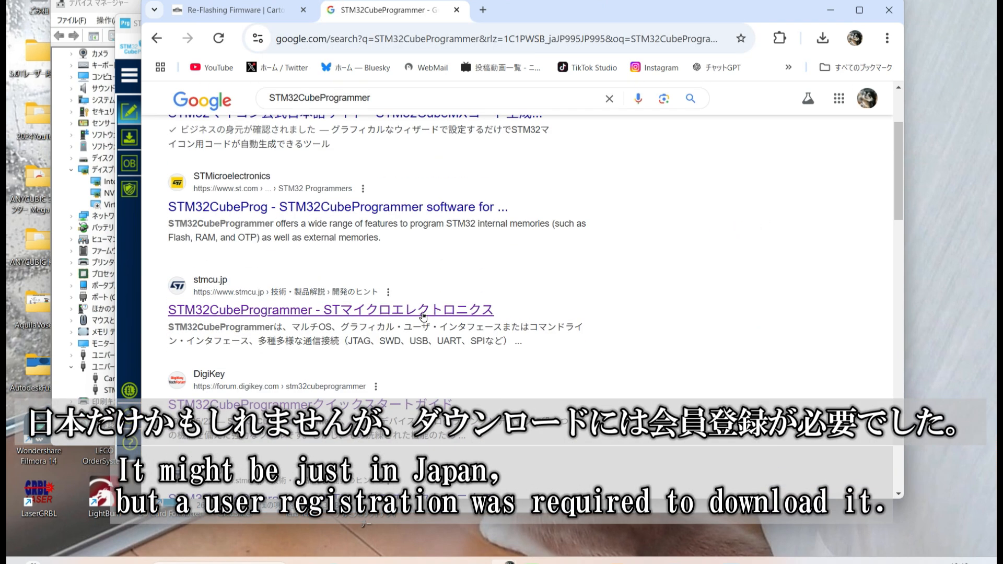
click(328, 310)
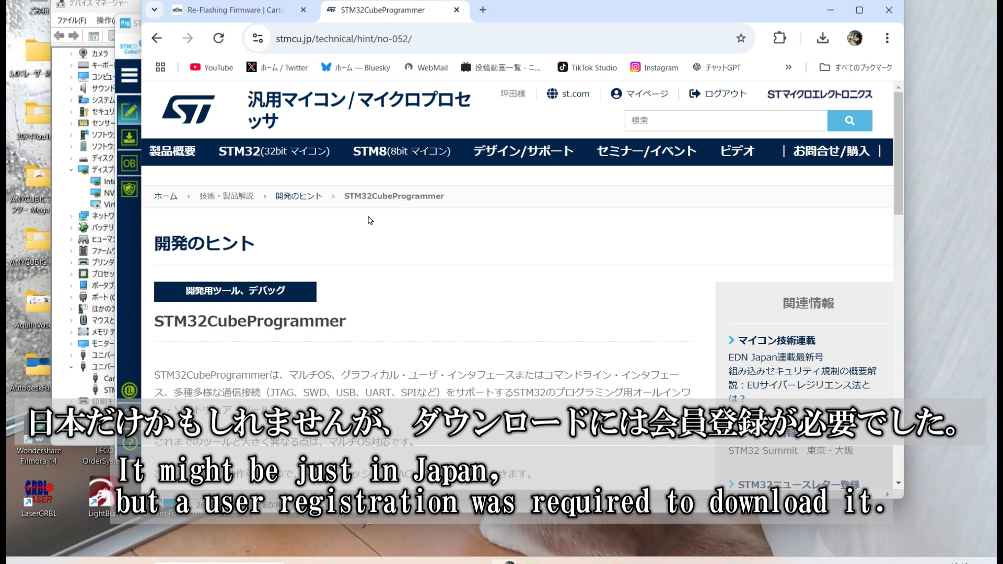
scroll(down, 3)
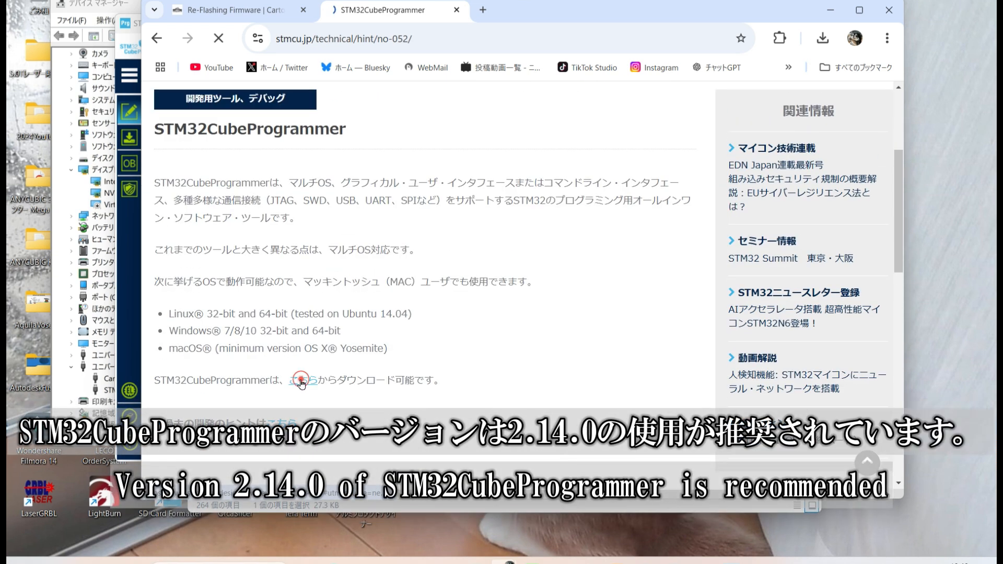
Download the Windows STM32CubeProgrammer, accepting the license agreement
click(301, 380)
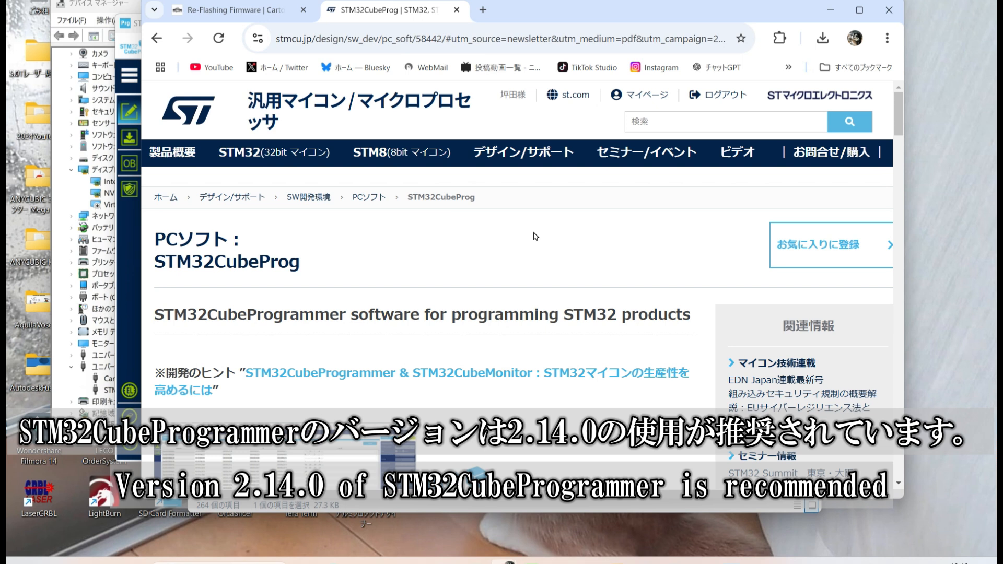
scroll(down, 3)
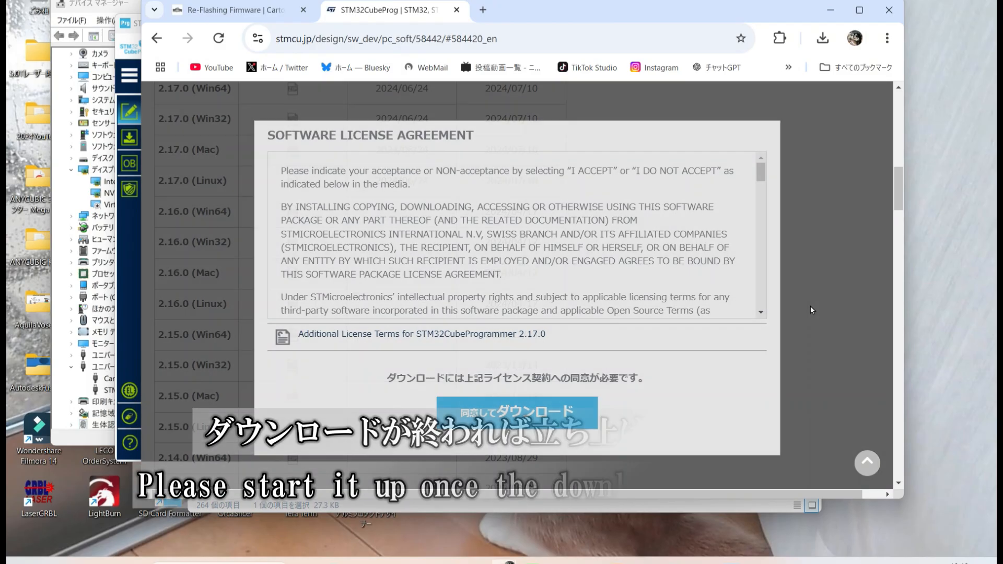
click(230, 10)
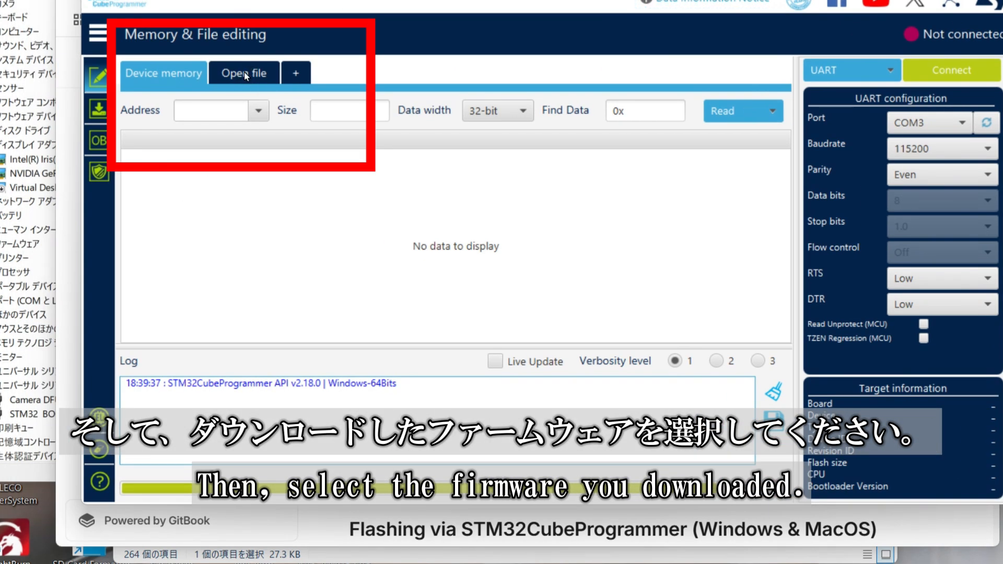
Open Full_Survey_Cartographer_CAN_1M_5_0_0 (1).bin from Downloads in the programmer
click(243, 72)
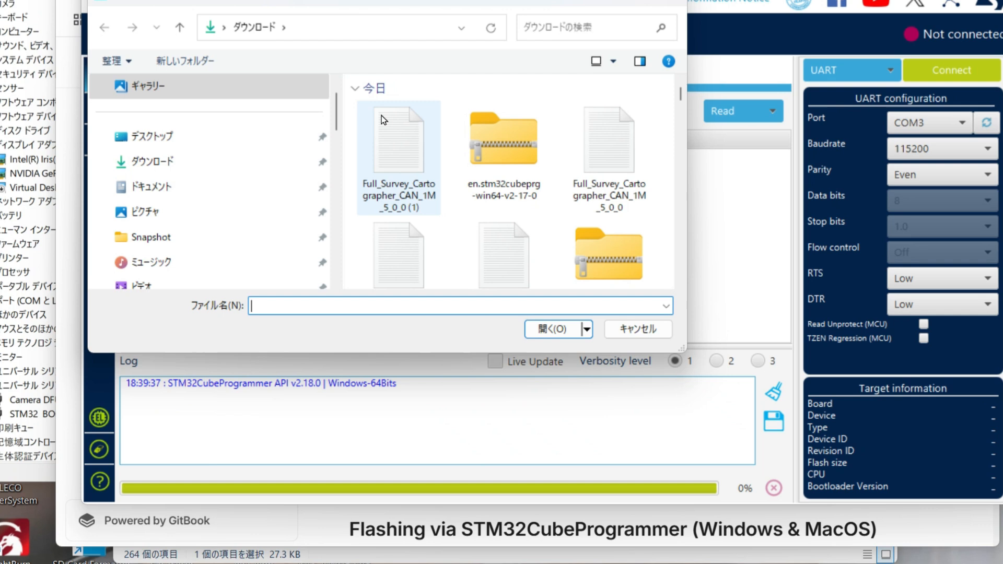
click(398, 140)
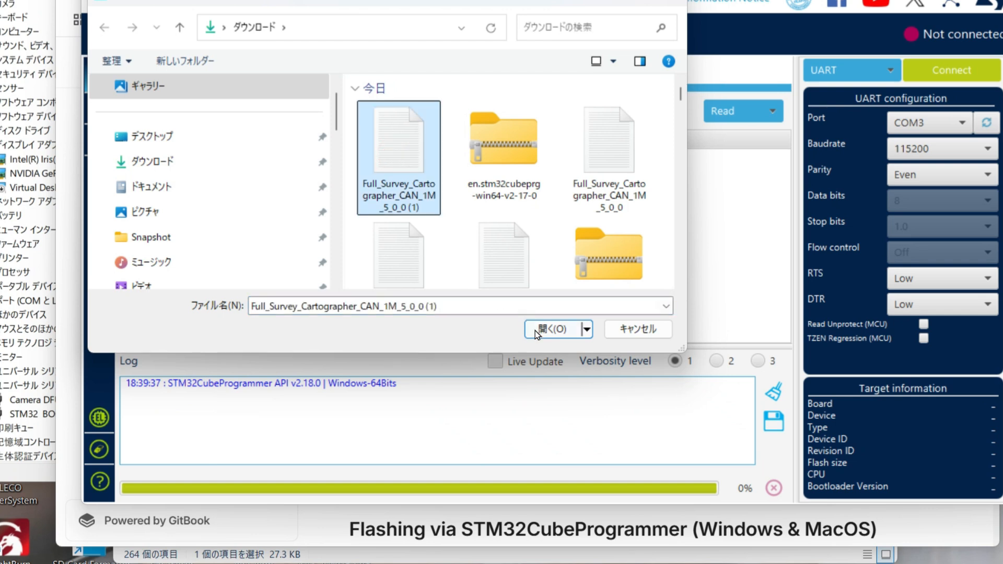
click(553, 328)
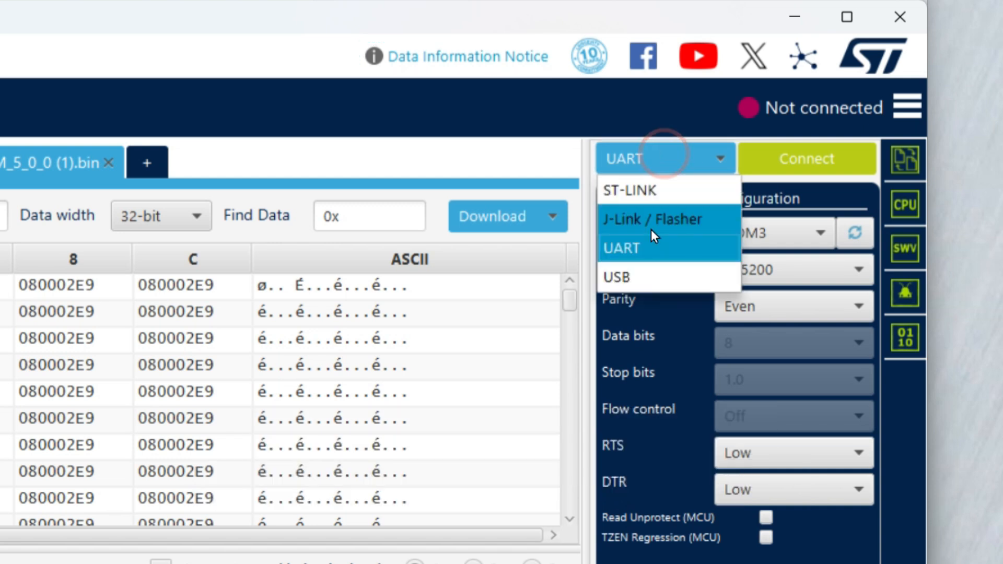
Switch the interface to USB on port USB1 and click Connect
click(615, 277)
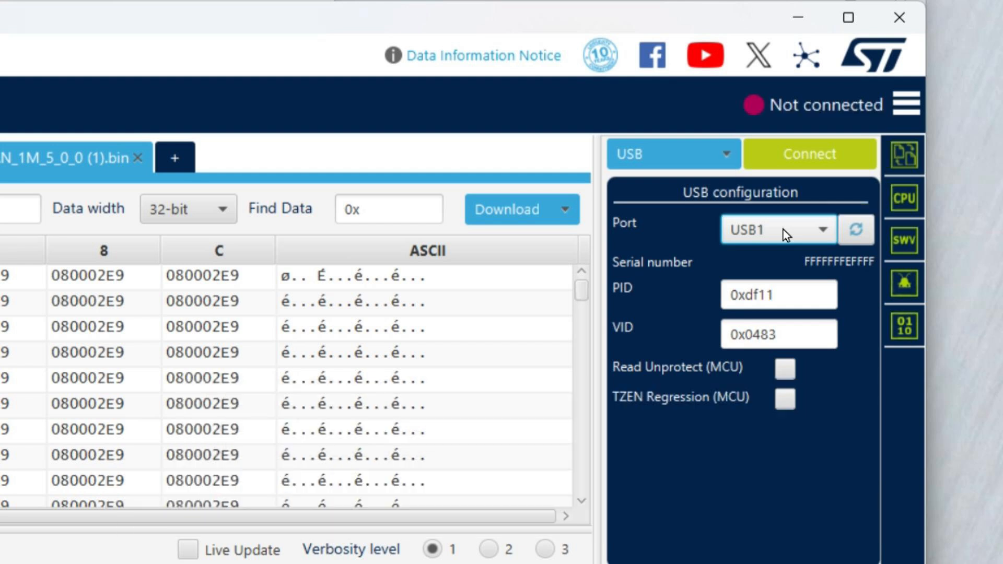
click(809, 154)
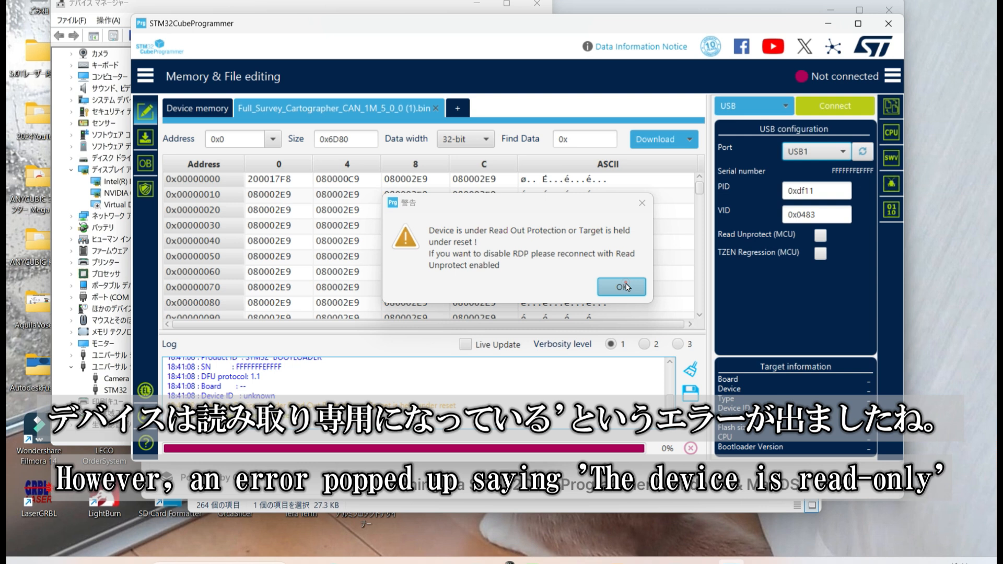
Refresh USB ports after replugging and retry connecting; the read-out protection warning returns
click(621, 287)
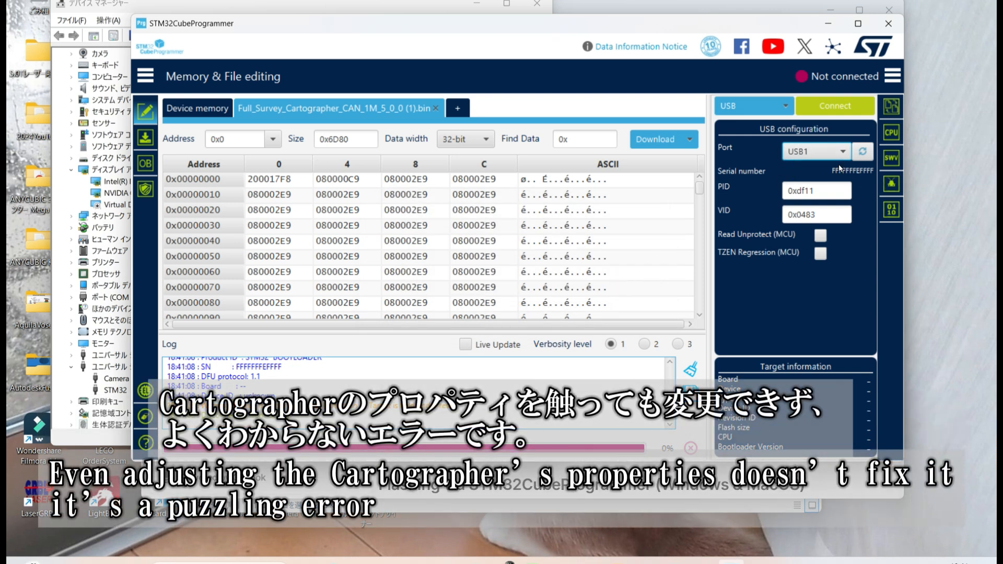
click(863, 151)
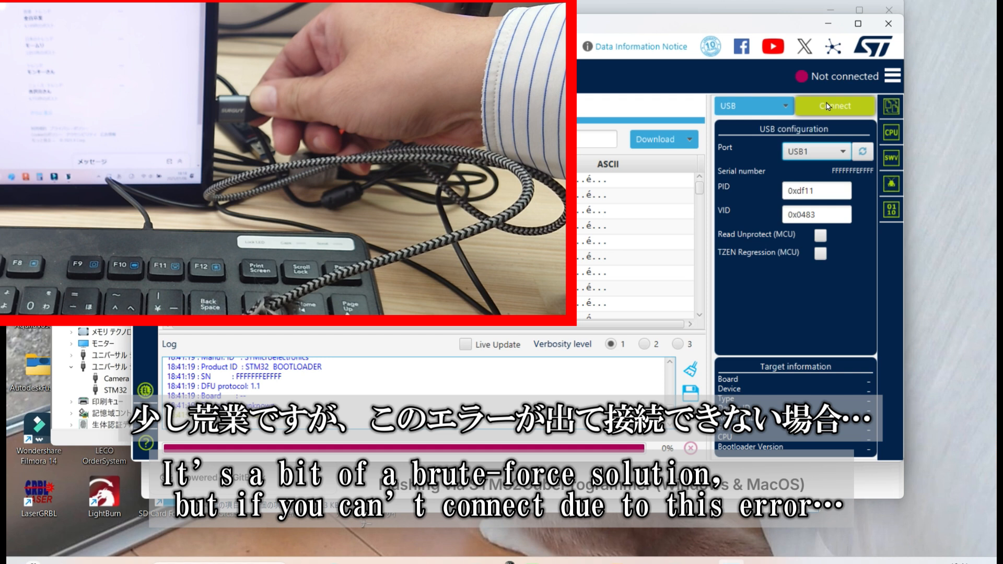
click(834, 106)
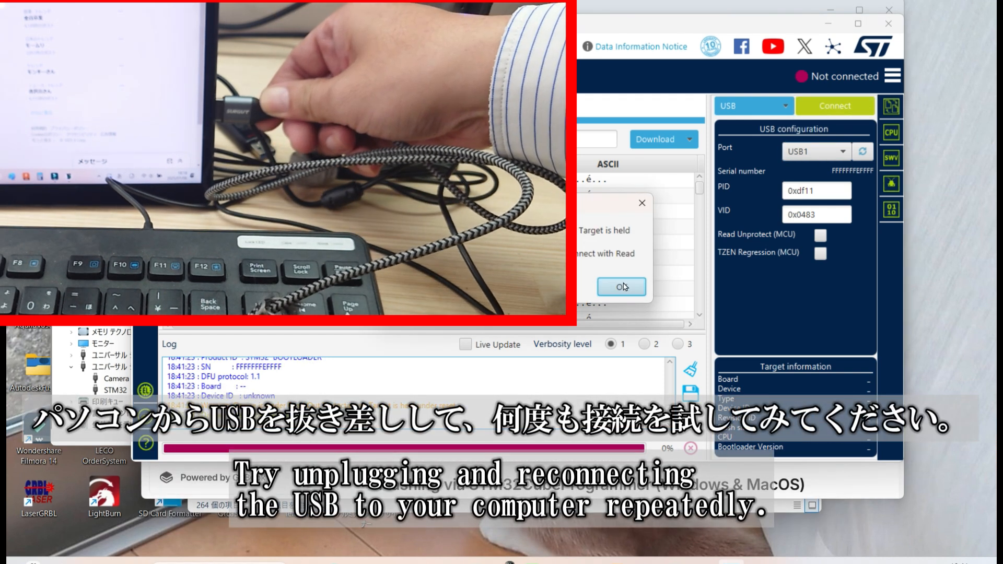
click(619, 286)
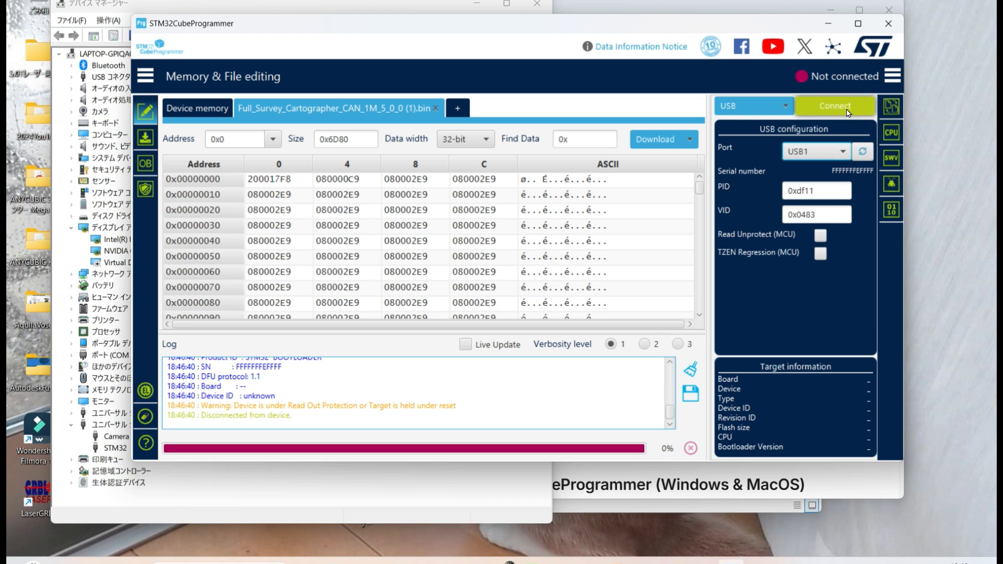
Connect to the STM32F04x board and check the download address is 0x08000000
click(834, 106)
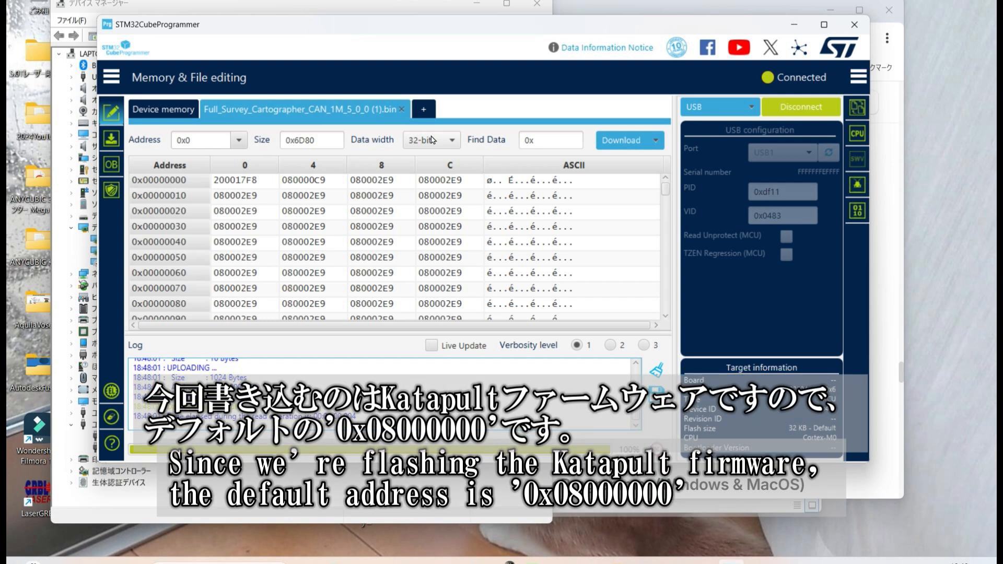
click(652, 139)
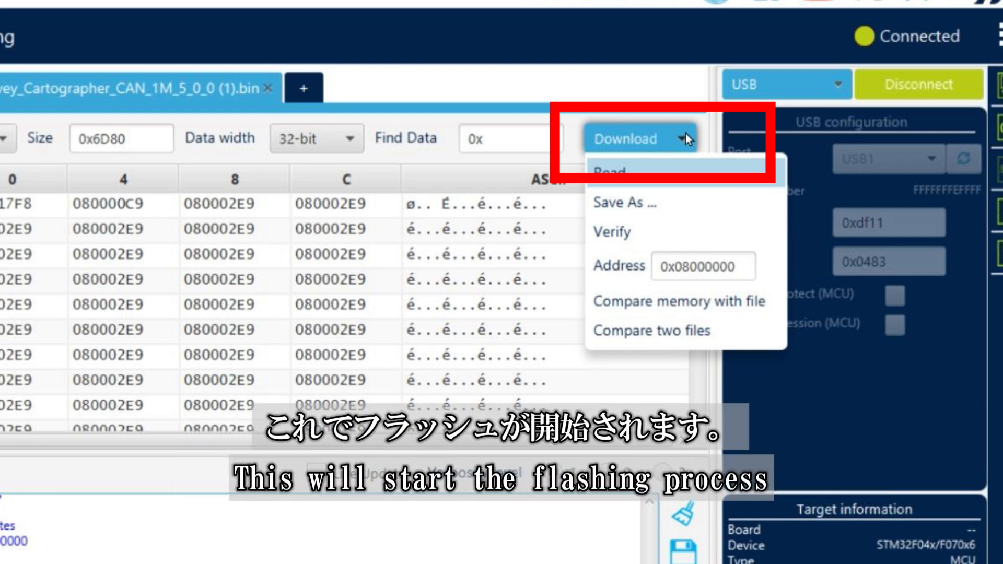
Download the Cartographer firmware, acknowledge 'File download complete', and disconnect the board
click(624, 138)
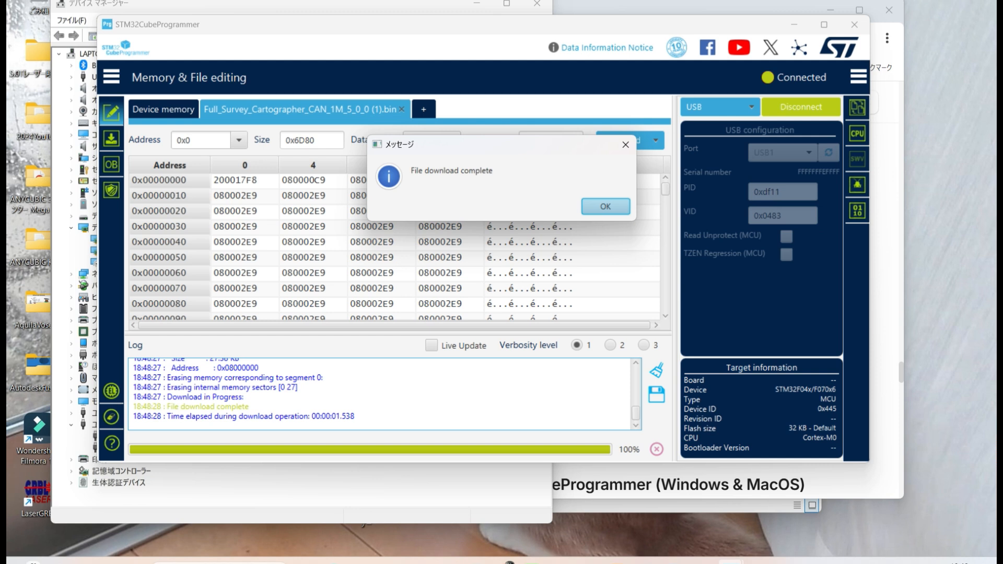
click(603, 206)
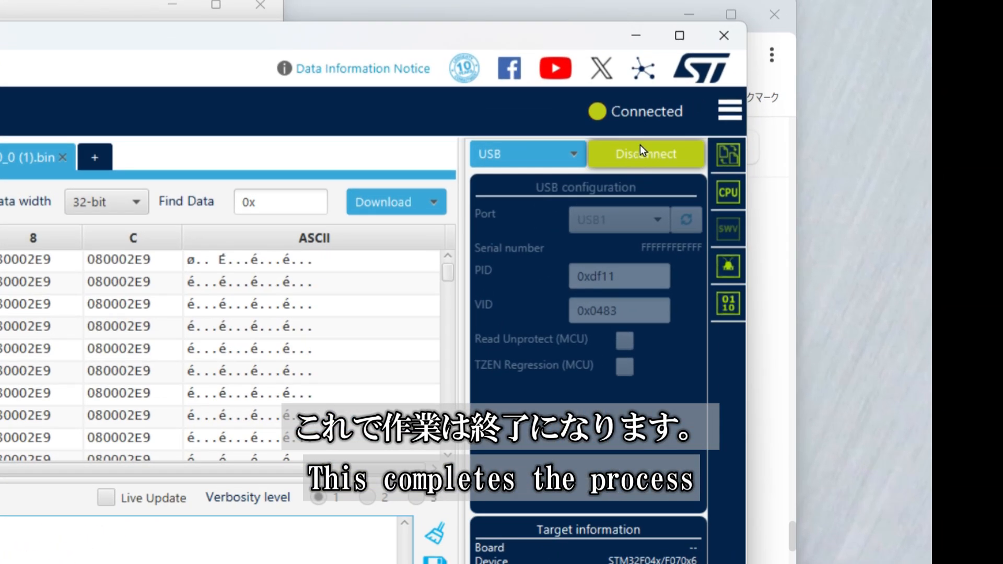
click(644, 154)
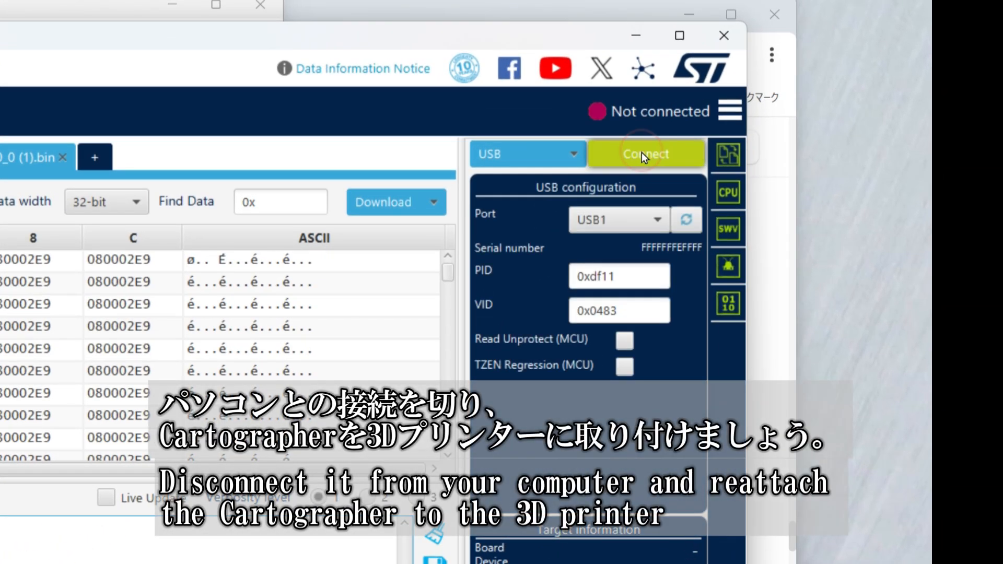